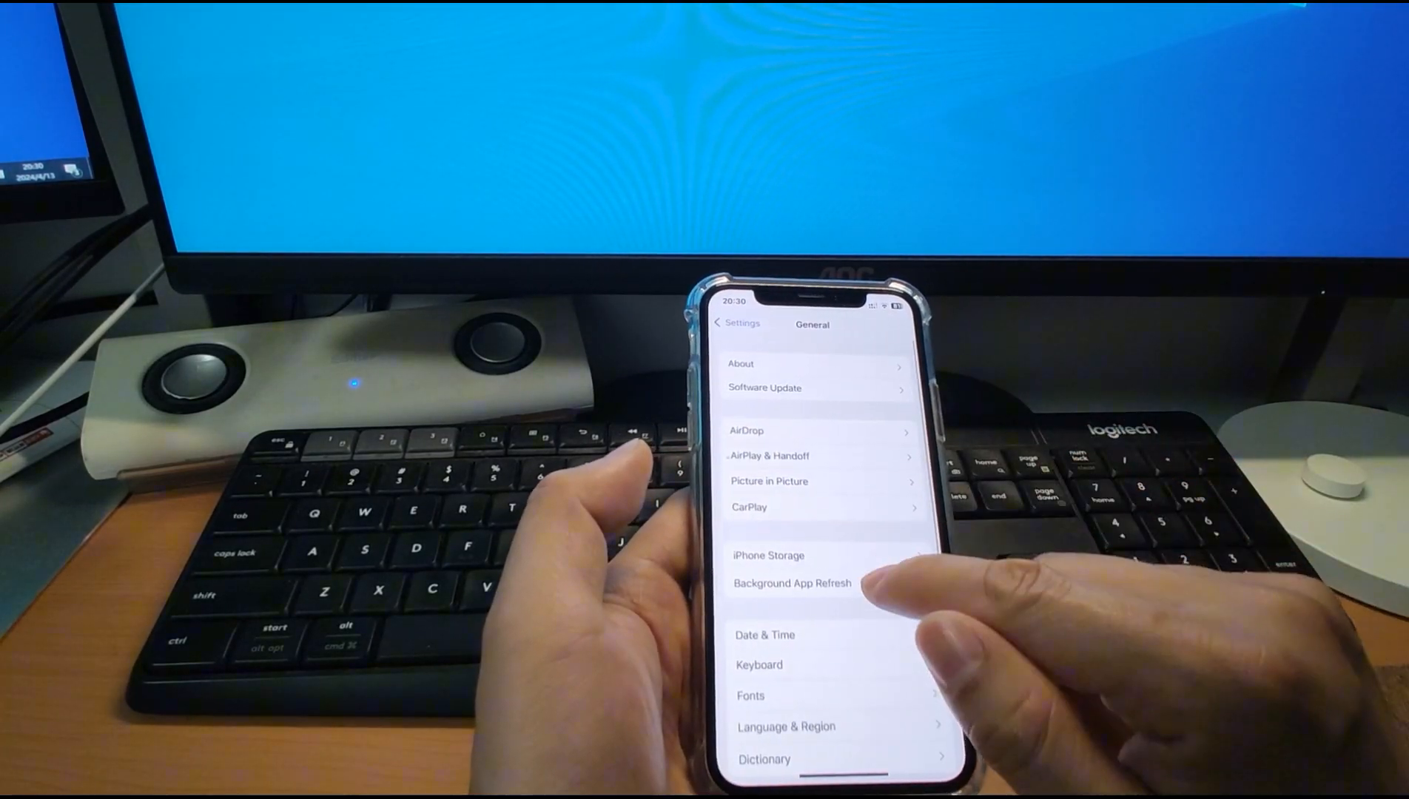
- Review the iPhone Storage per-app usage list and return to the main Settings list
{"action": "left_click", "coordinate": [768, 555]}
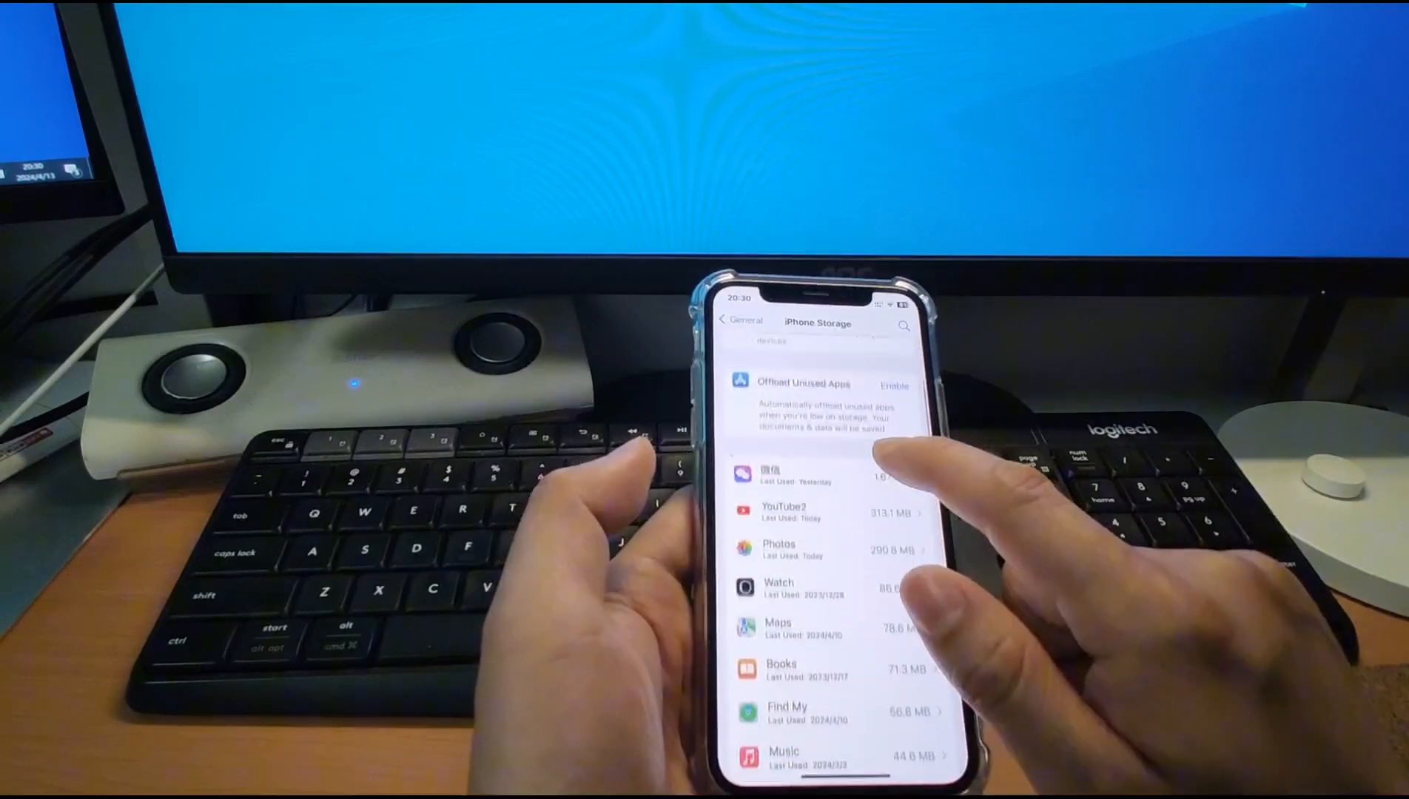
{"action": "scroll", "scroll_direction": "up", "scroll_amount": 3}
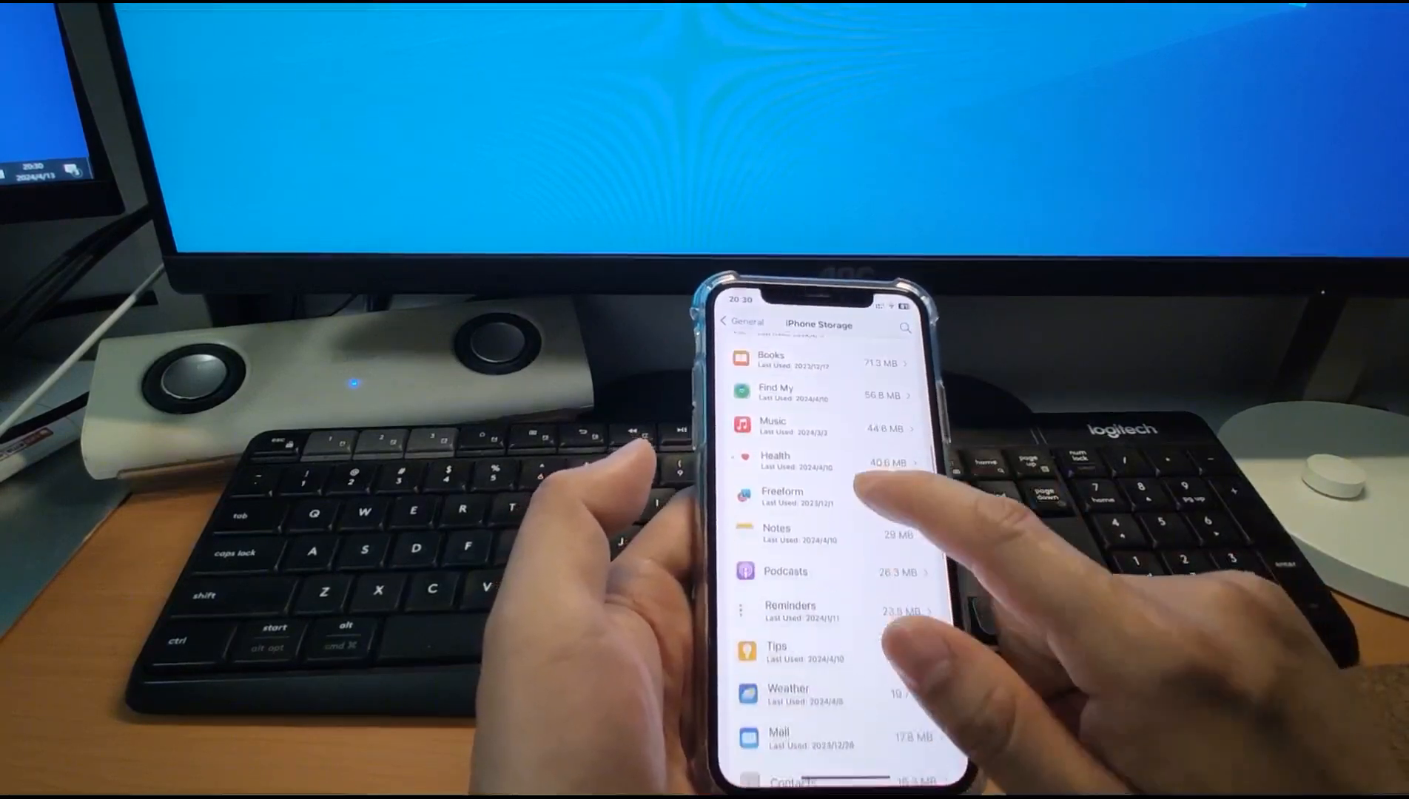
{"action": "scroll", "scroll_direction": "down", "scroll_amount": 3}
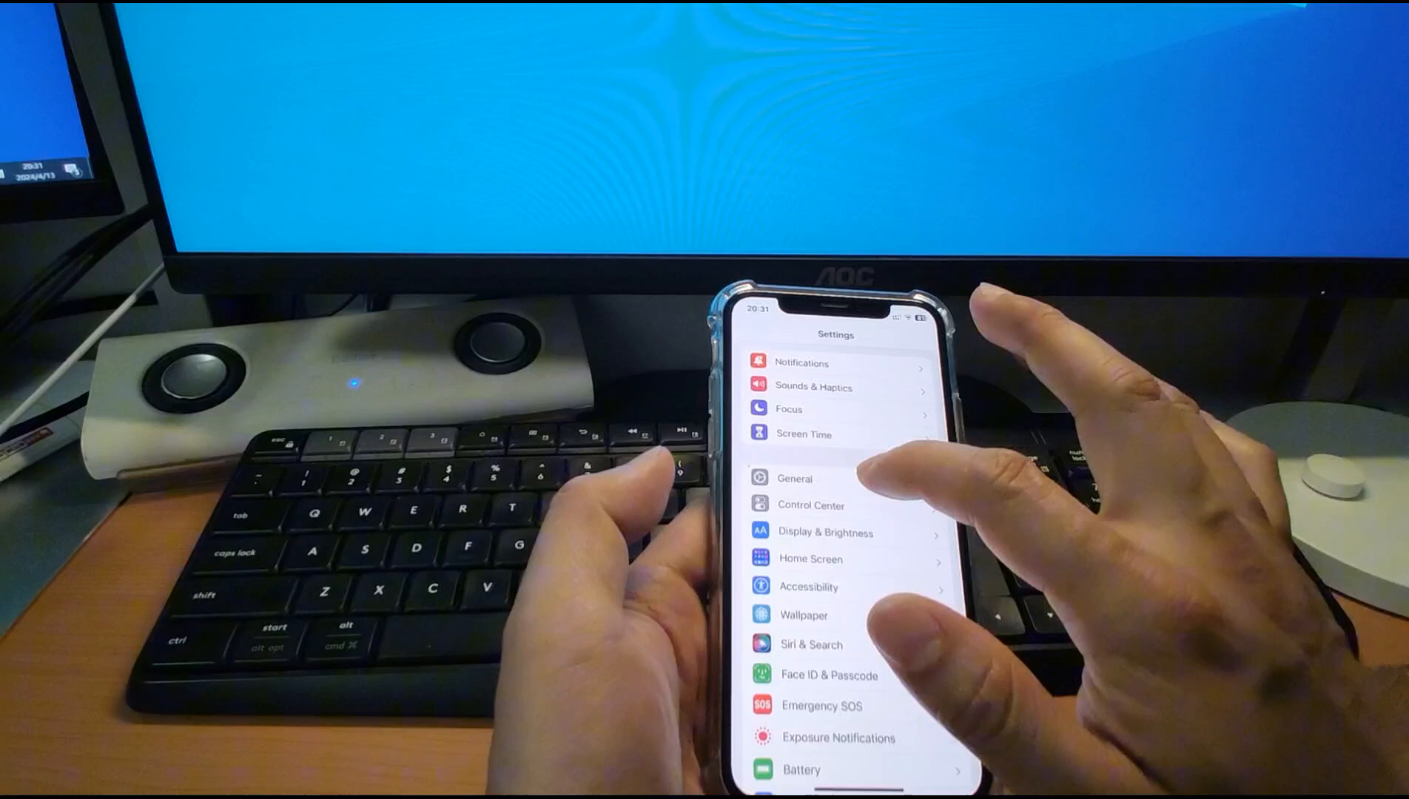
- Turn Screen Time off so its welcome screen with Turn On Screen Time shows again
{"action": "left_click", "coordinate": [804, 434]}
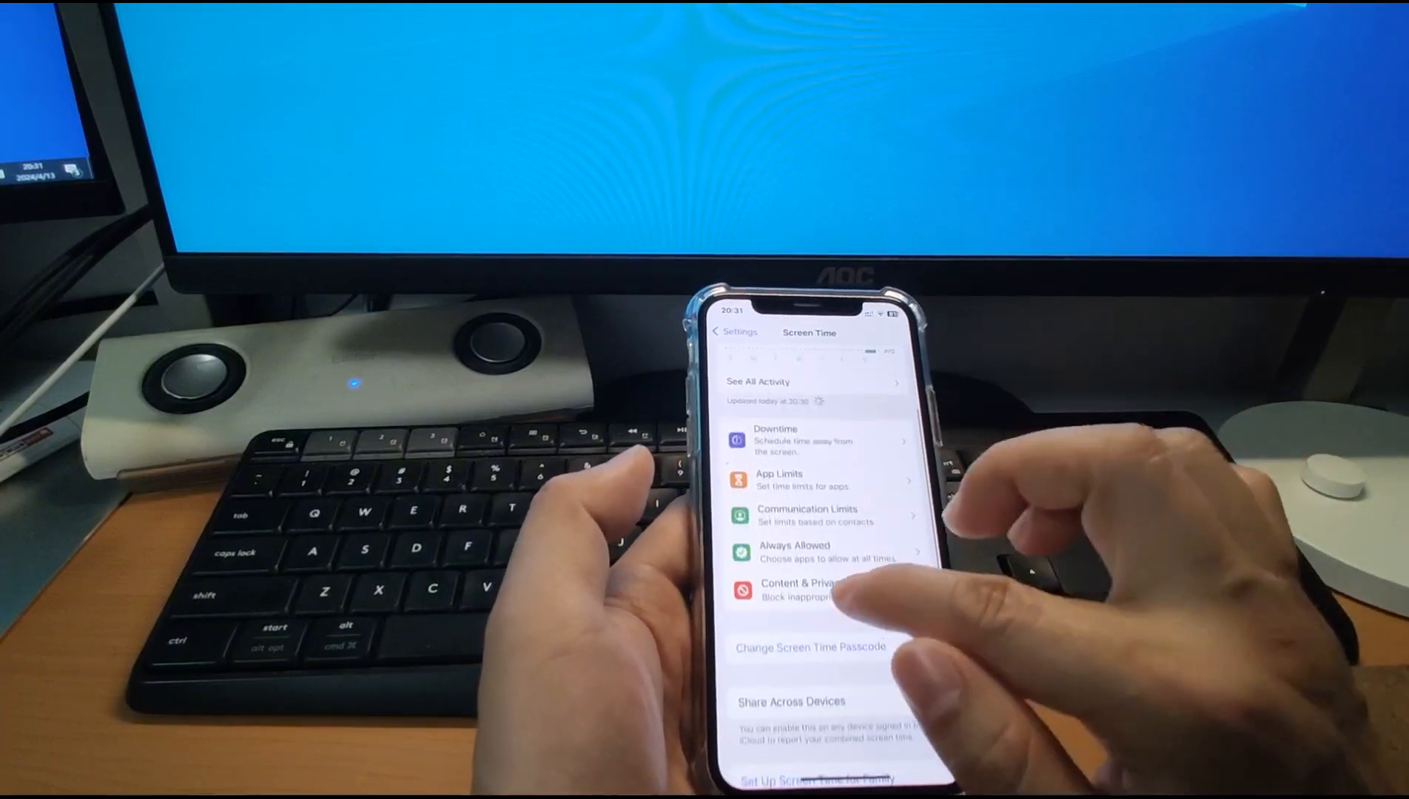
{"action": "left_click", "coordinate": [799, 585]}
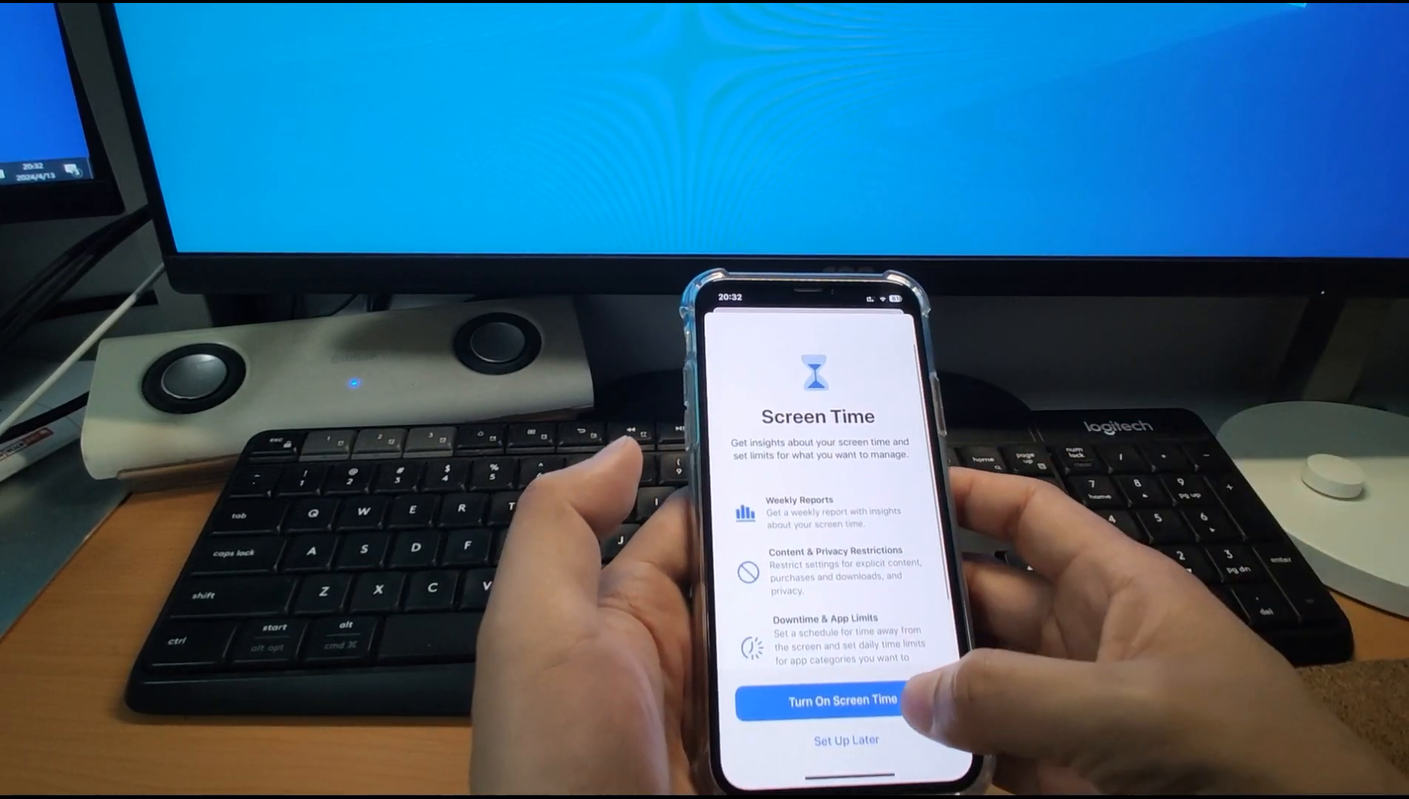
- Turn on Screen Time, set a Screen Time passcode, and switch on Content & Privacy Restrictions
{"action": "left_click", "coordinate": [816, 701]}
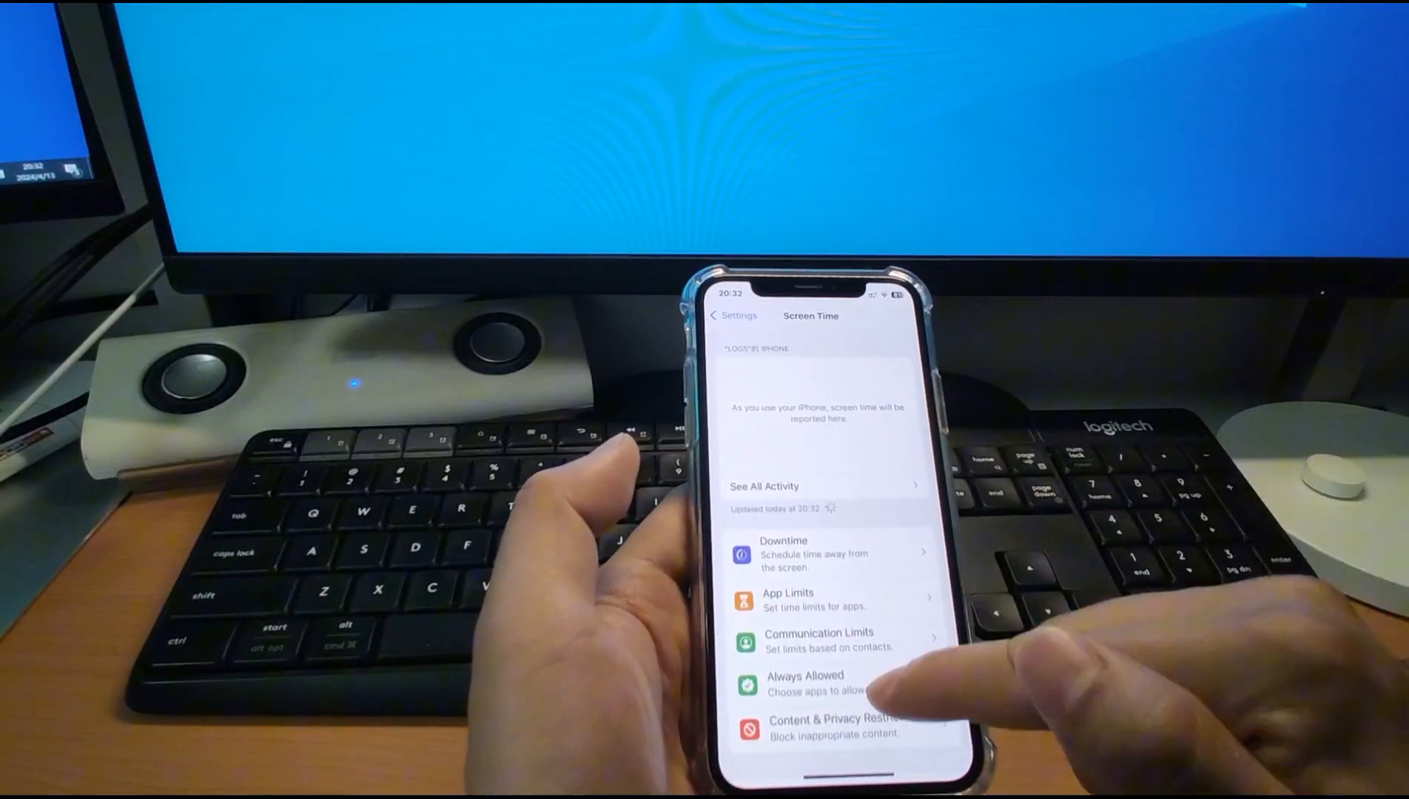
{"action": "scroll", "scroll_direction": "up", "scroll_amount": 3}
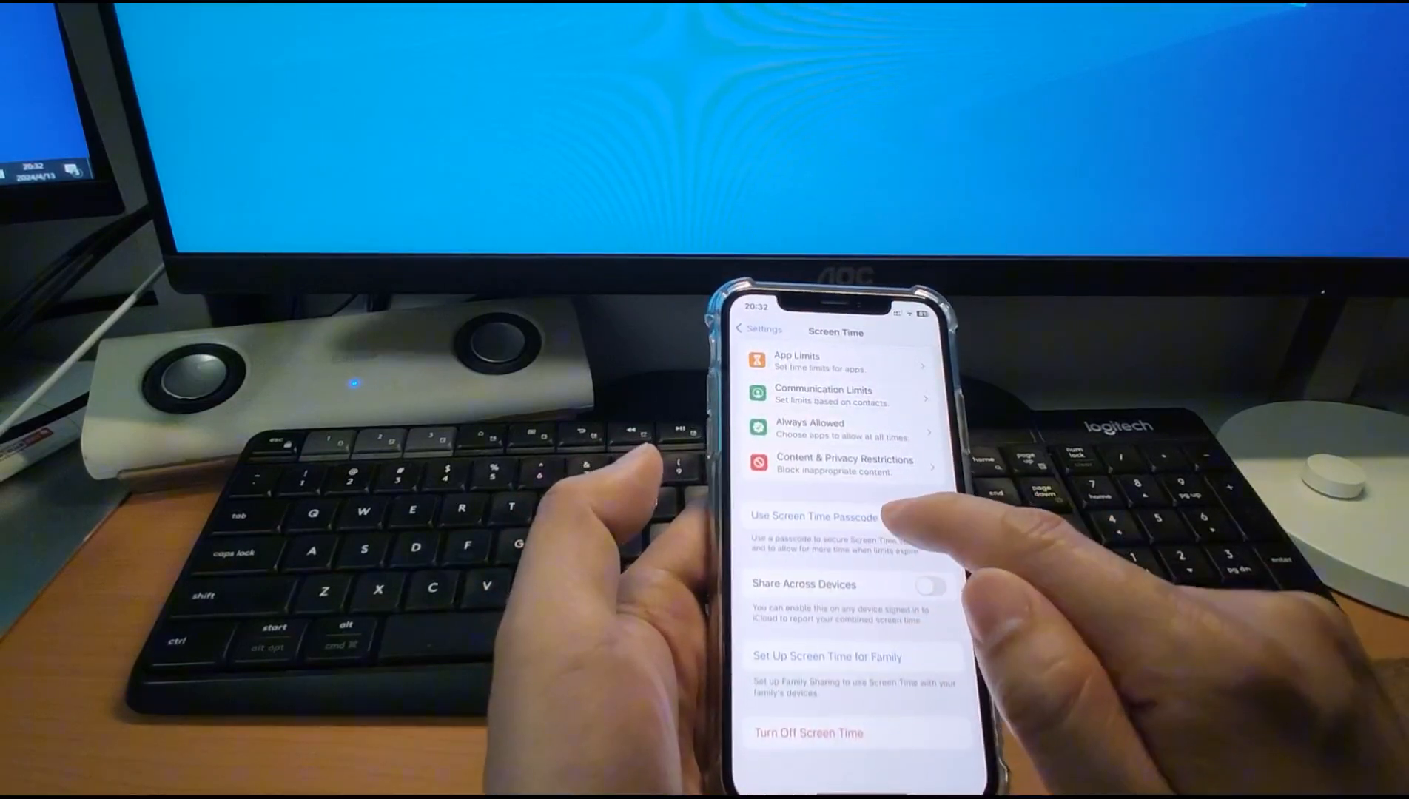
{"action": "left_click", "coordinate": [932, 586]}
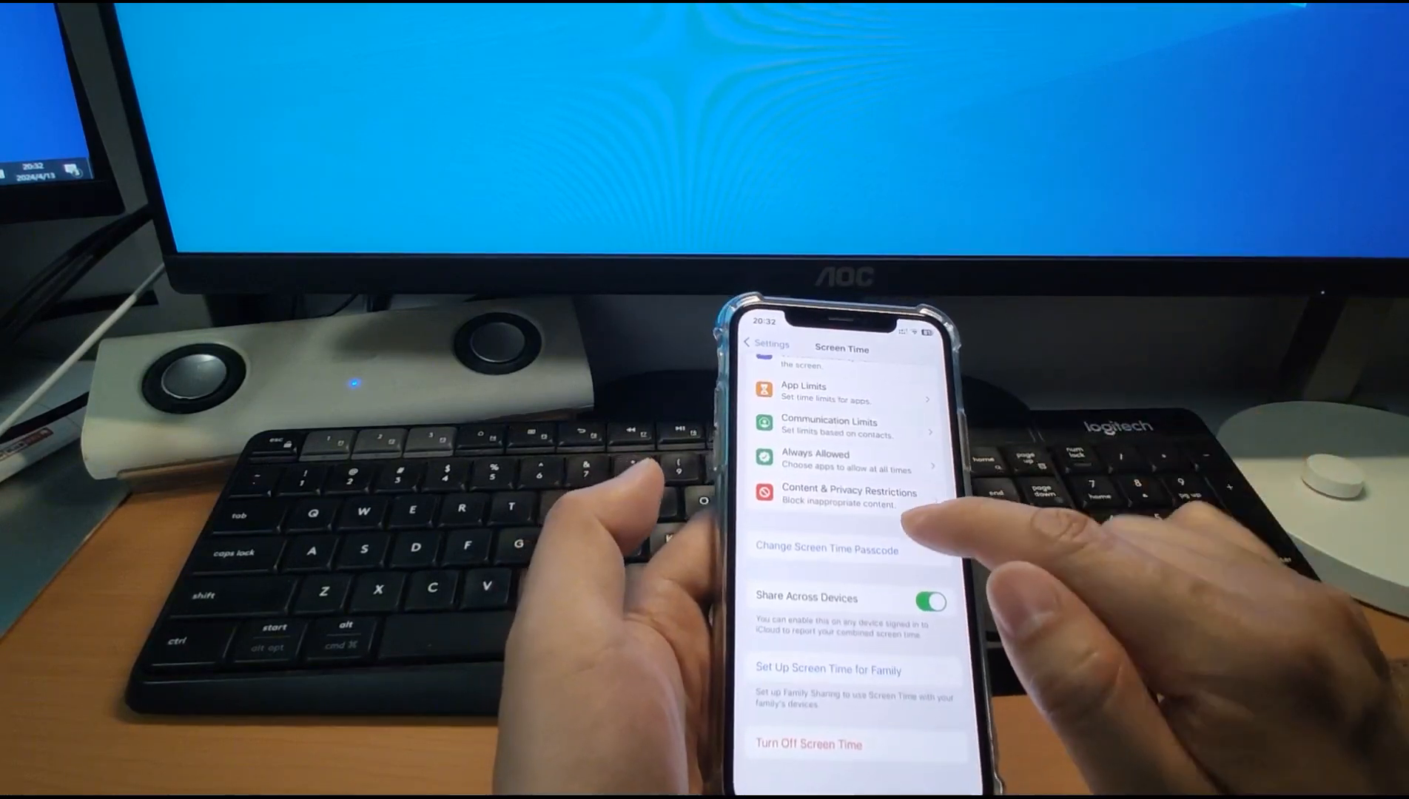
{"action": "left_click", "coordinate": [848, 499]}
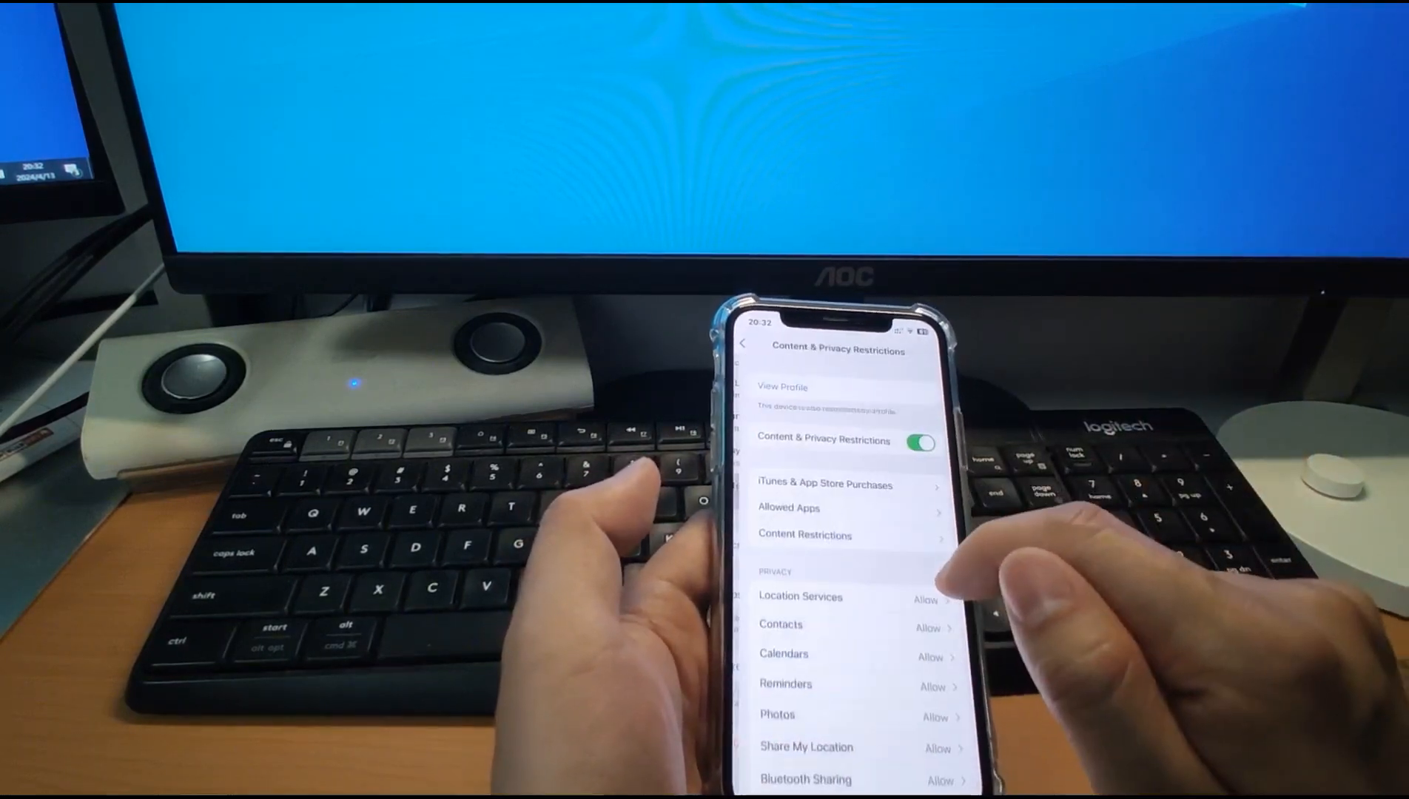